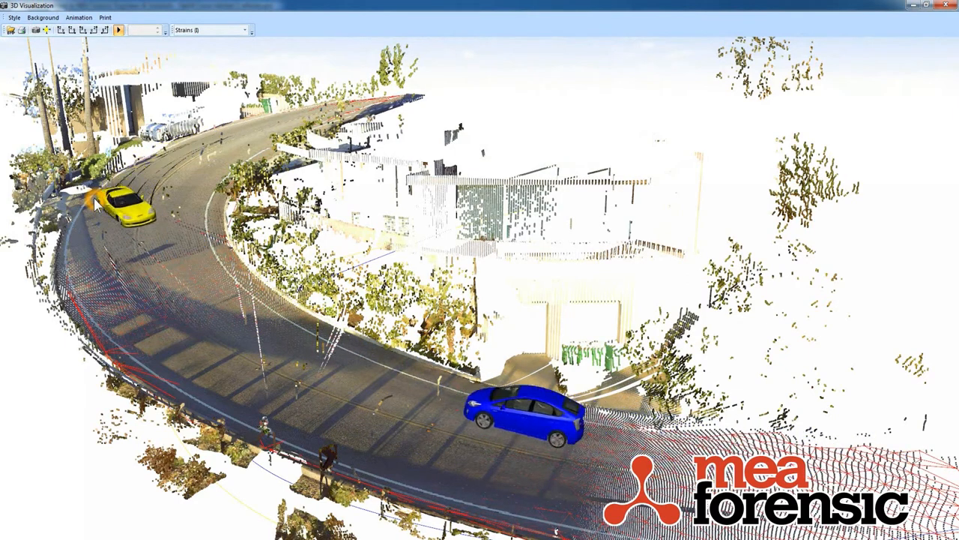
# Close the uphill-curve project's 3D view and start a new project, answering the save prompt
pyautogui.click(118, 30)
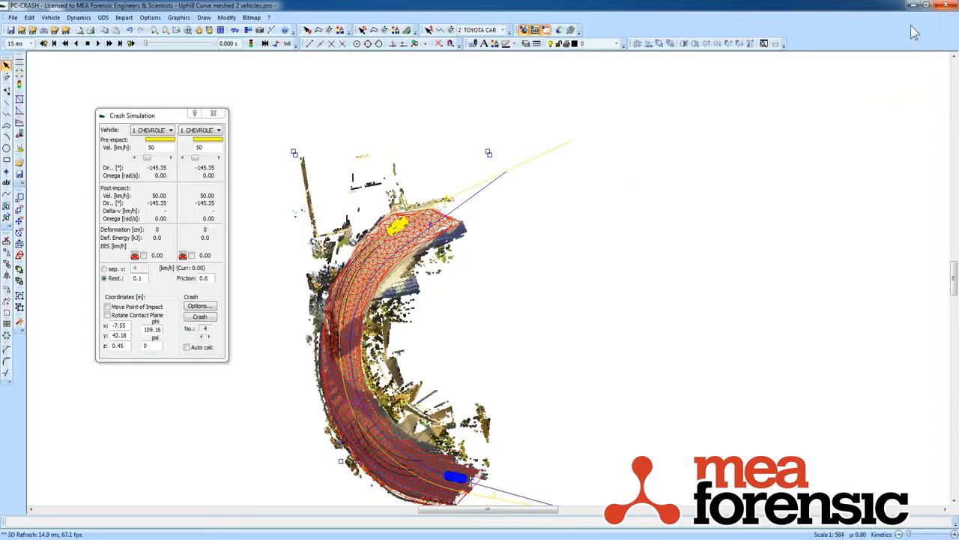
pyautogui.click(13, 18)
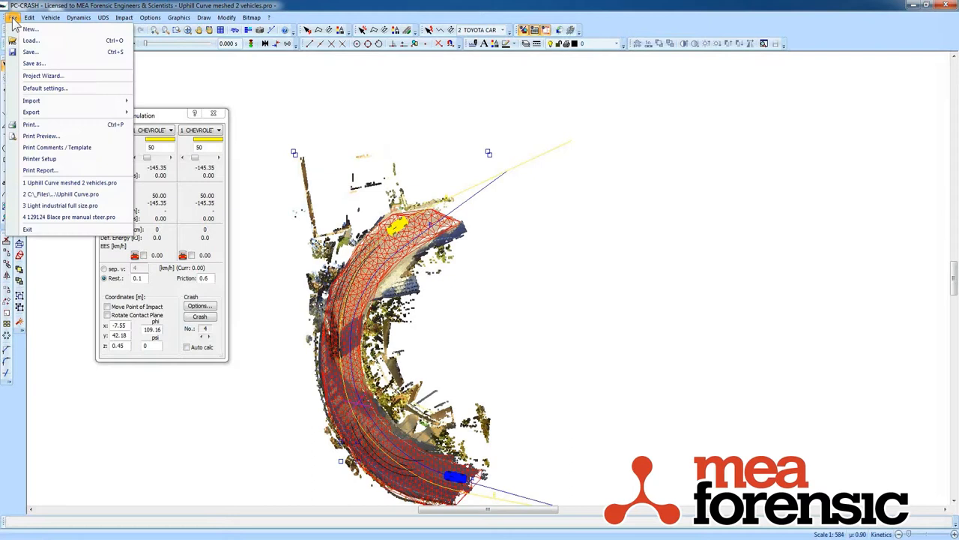
pyautogui.click(30, 29)
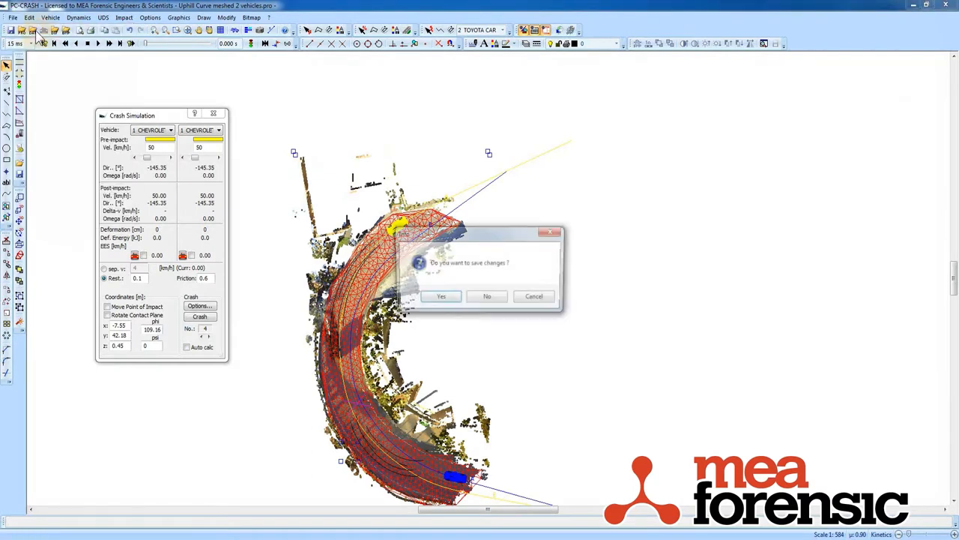
pyautogui.click(487, 296)
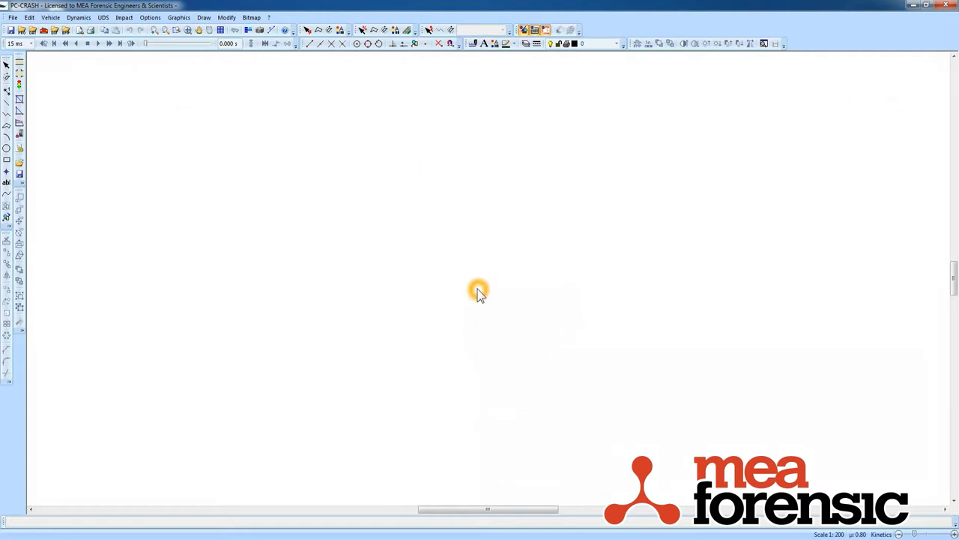
pyautogui.moveTo(155, 510)
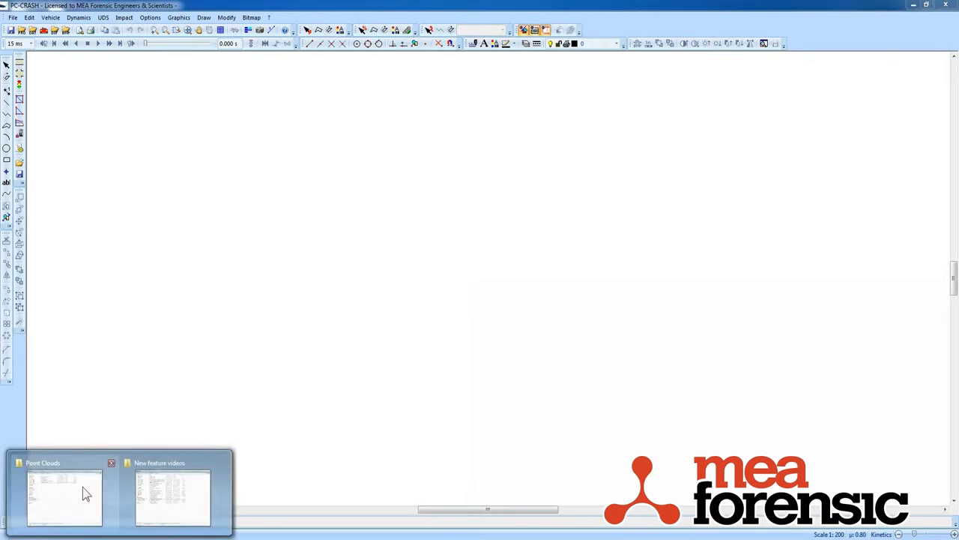
# Import Uphill curve.xyz from the Point Clouds Explorer into the new project
pyautogui.click(65, 497)
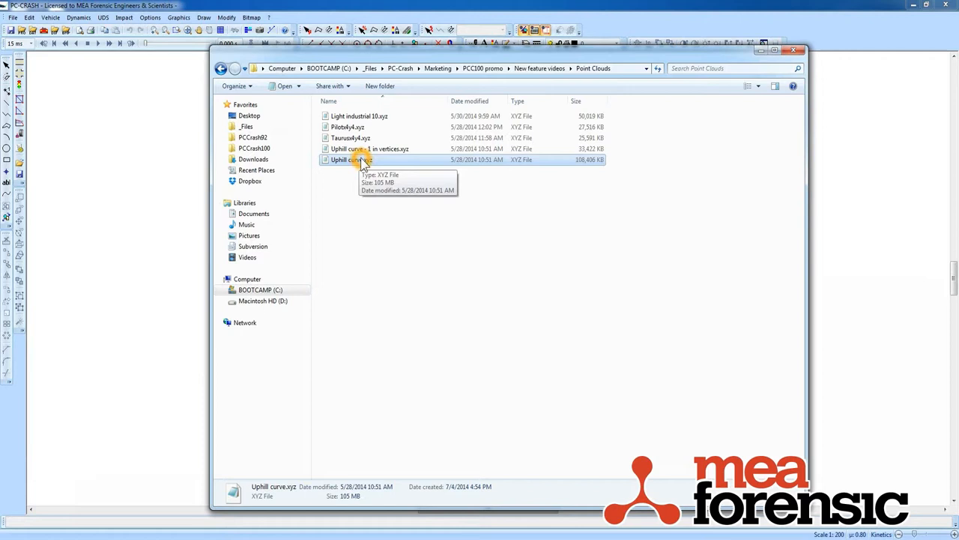
pyautogui.doubleClick(351, 160)
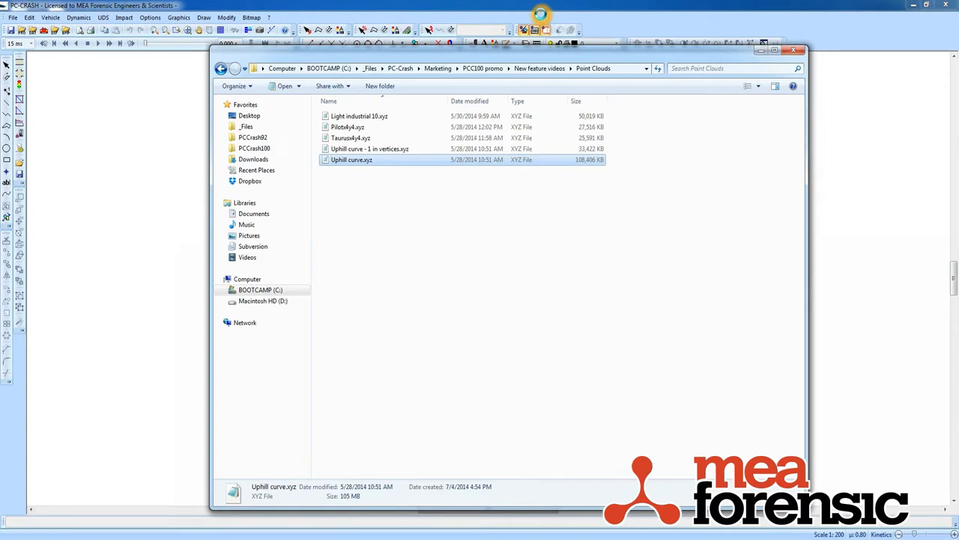
pyautogui.doubleClick(351, 160)
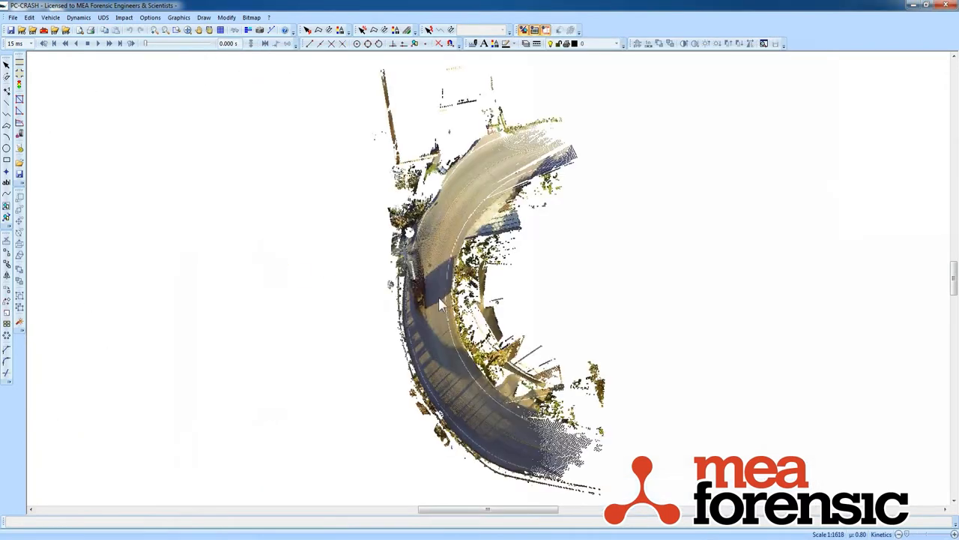
pyautogui.moveTo(613, 292)
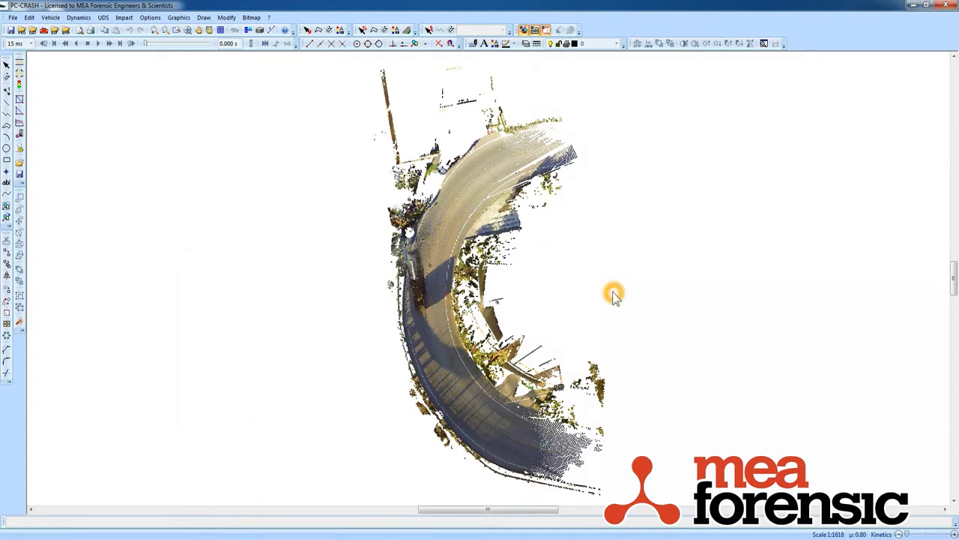
pyautogui.moveTo(318, 69)
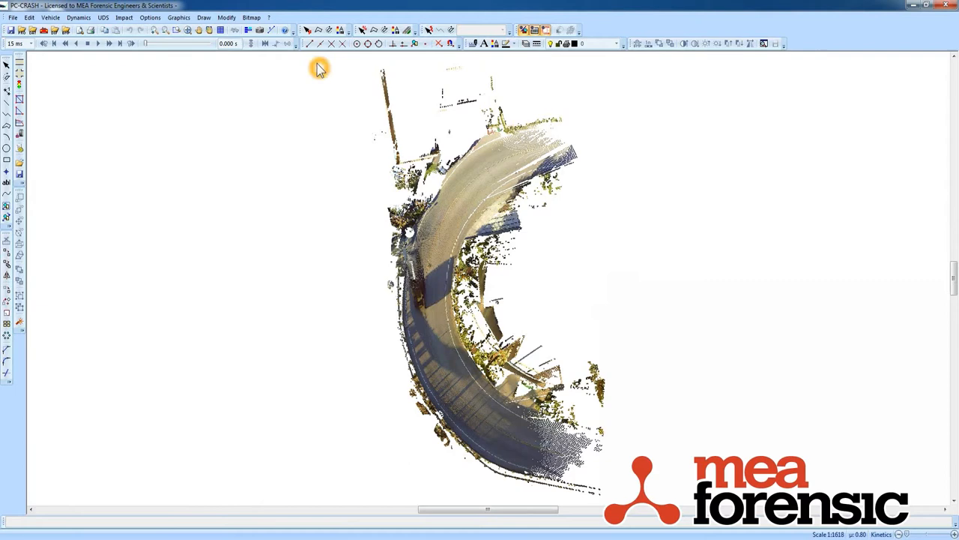
pyautogui.moveTo(264, 43)
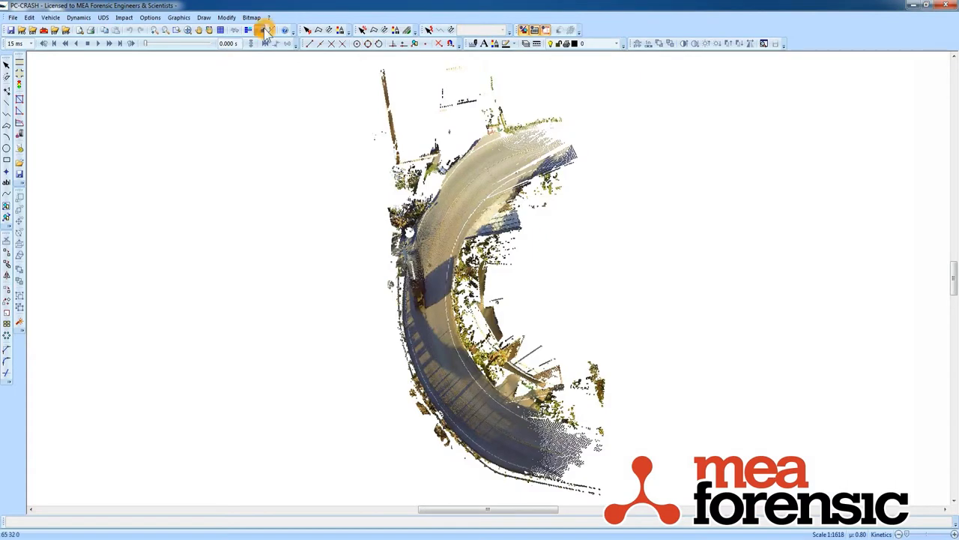
# Show the uphill curve point cloud in 3D and orbit along the road
pyautogui.click(263, 30)
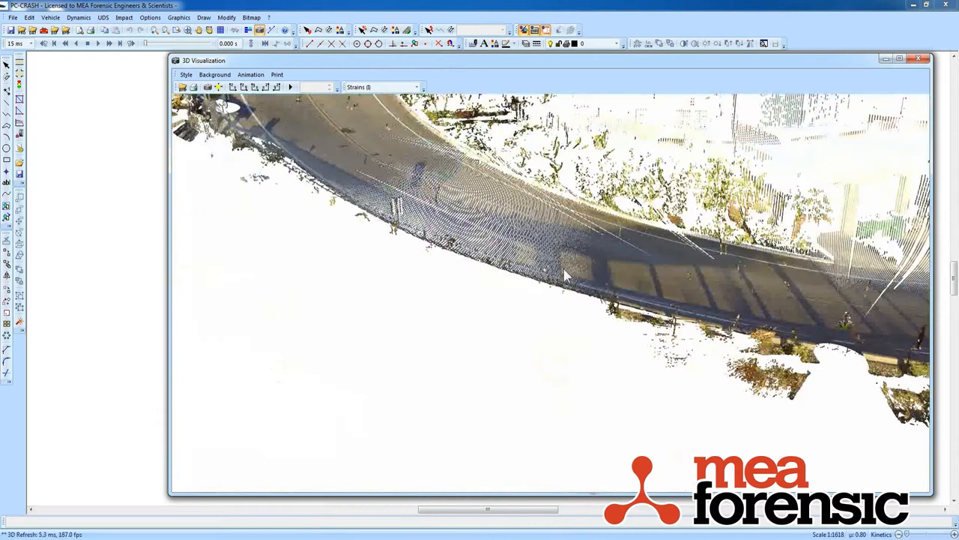
pyautogui.moveTo(566, 277); pyautogui.dragTo(550, 309)
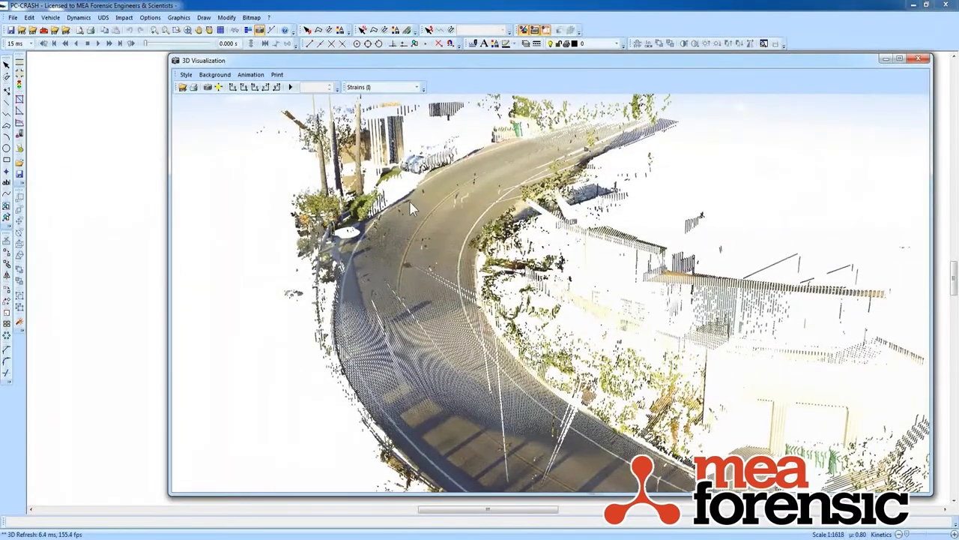
pyautogui.moveTo(921, 59)
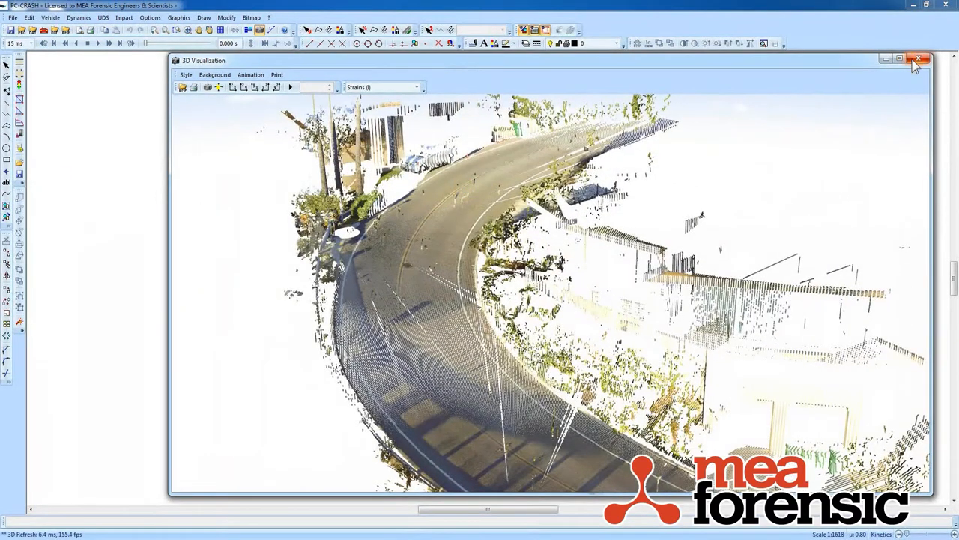
# Close the 3D Visualization window to return to the top-down plan
pyautogui.click(921, 59)
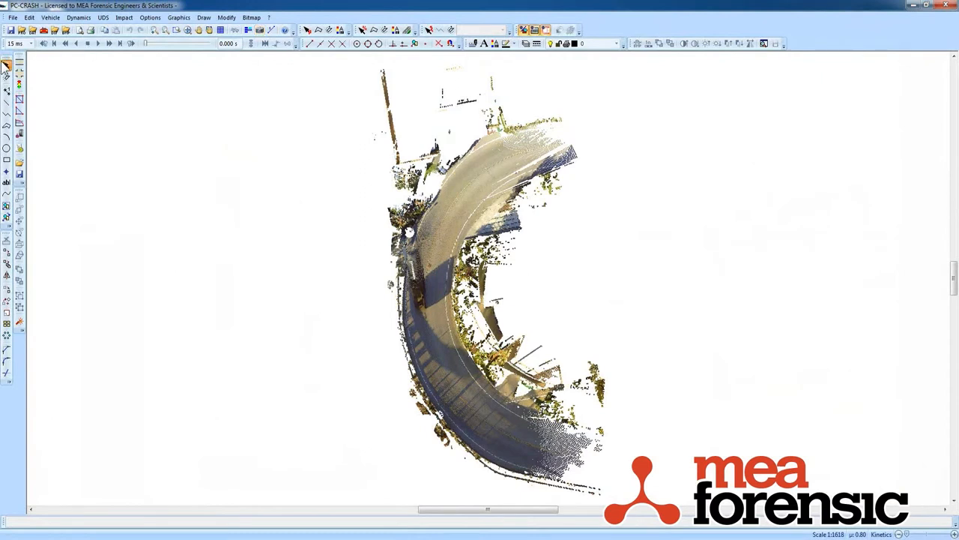
pyautogui.moveTo(461, 193)
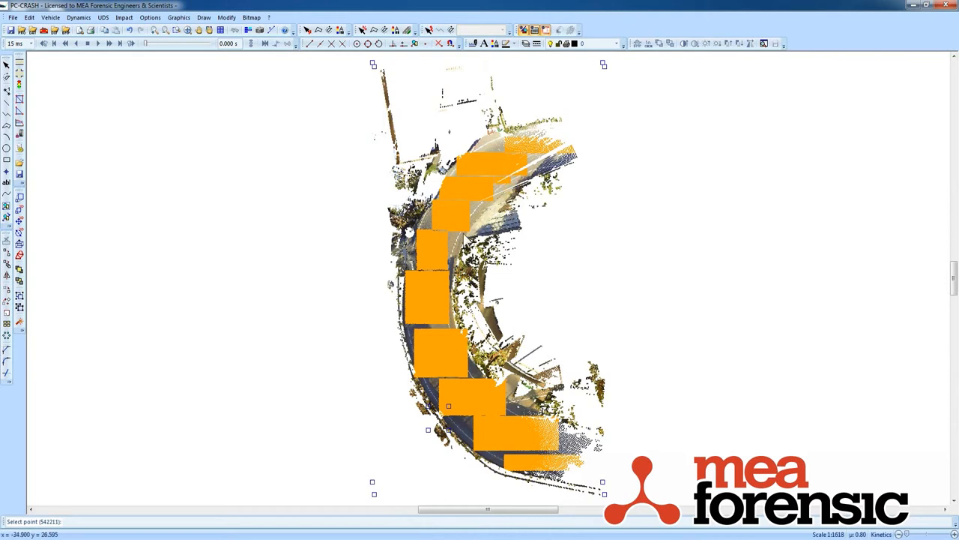
pyautogui.moveTo(502, 152)
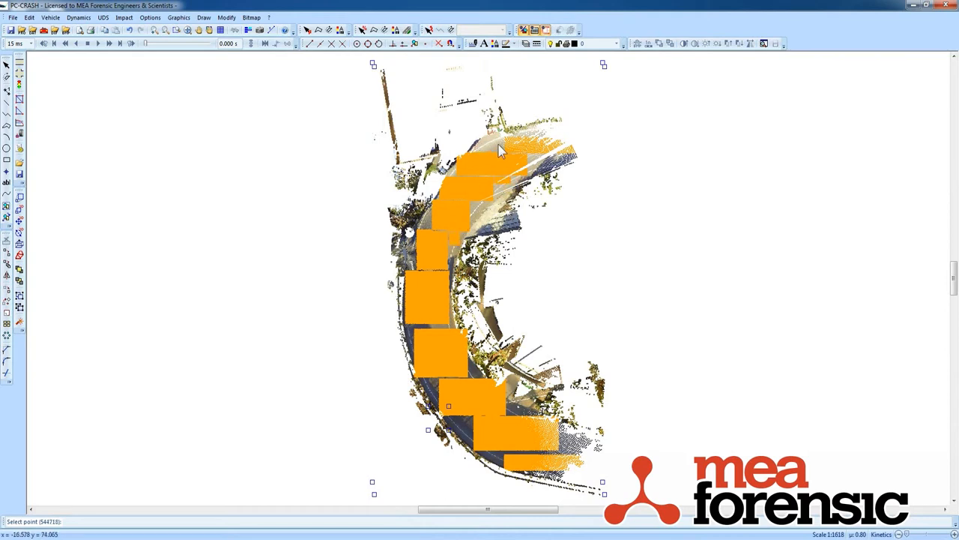
pyautogui.moveTo(483, 145)
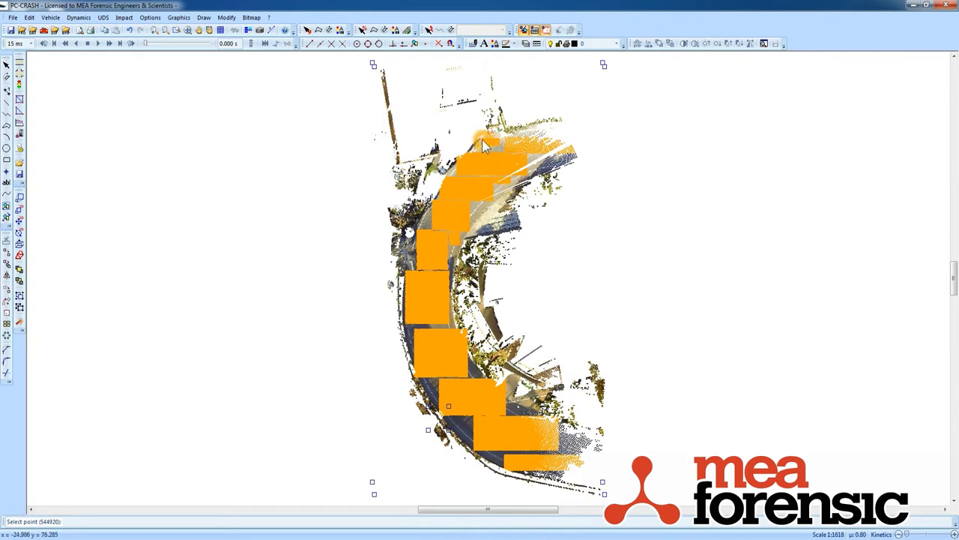
pyautogui.moveTo(38, 111)
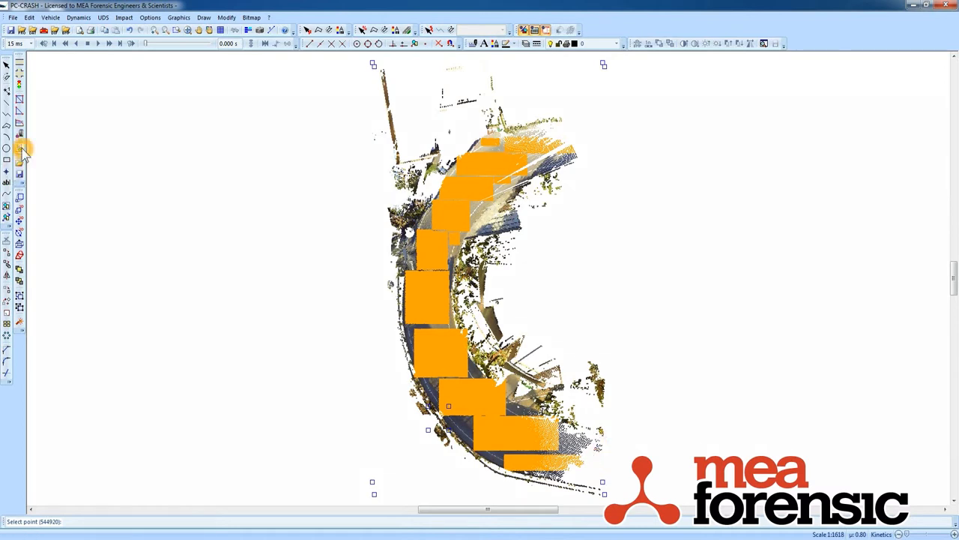
# Confirm the point tool triangulation options and triangulate the selected road-surface points
pyautogui.click(20, 148)
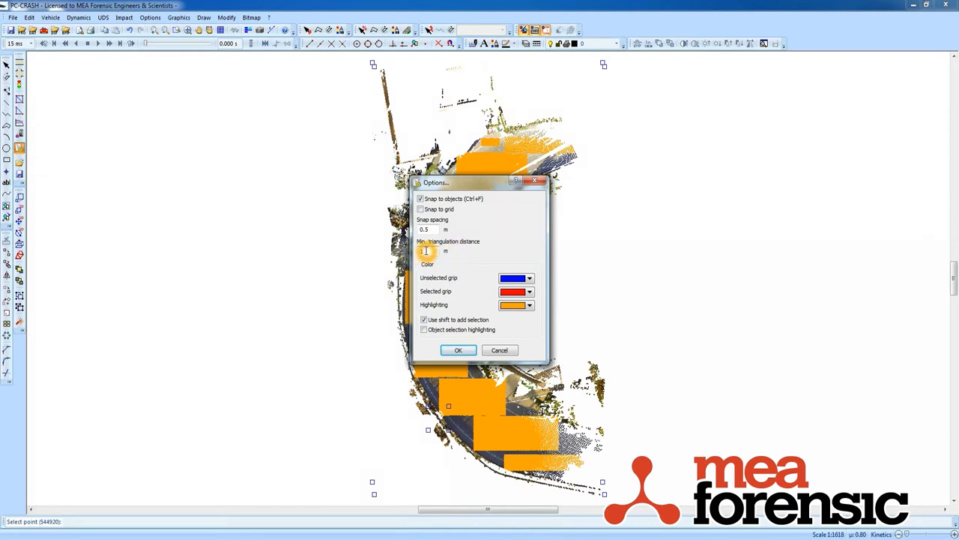
pyautogui.click(458, 350)
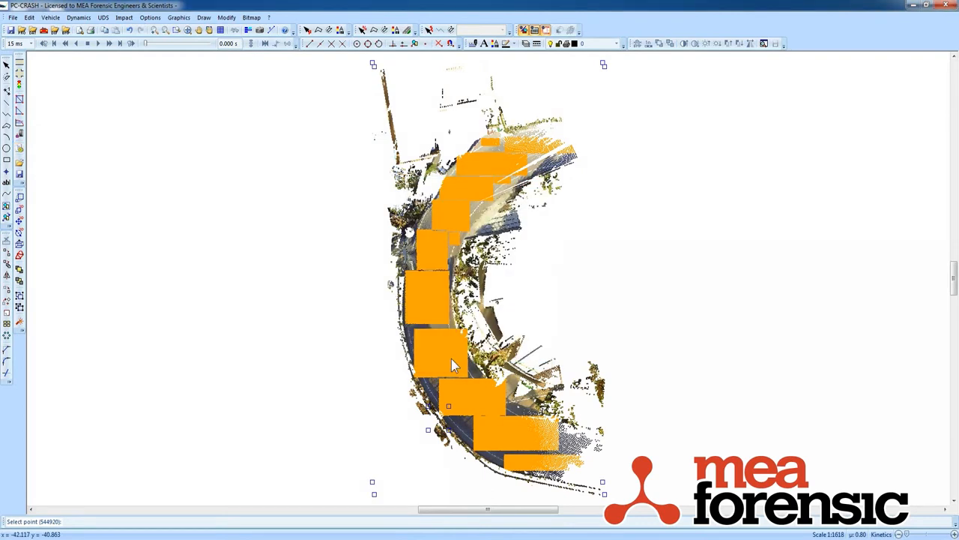
pyautogui.rightClick(452, 364)
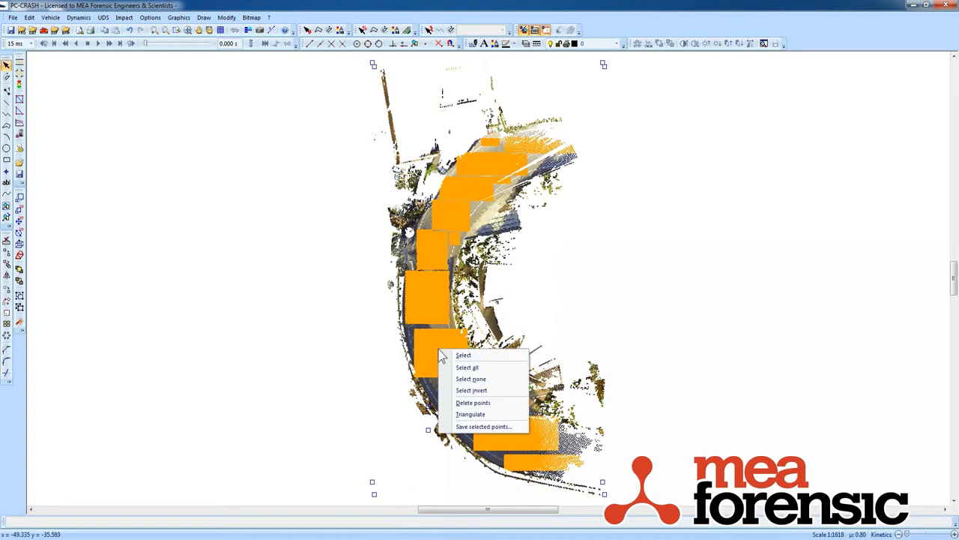
pyautogui.click(470, 414)
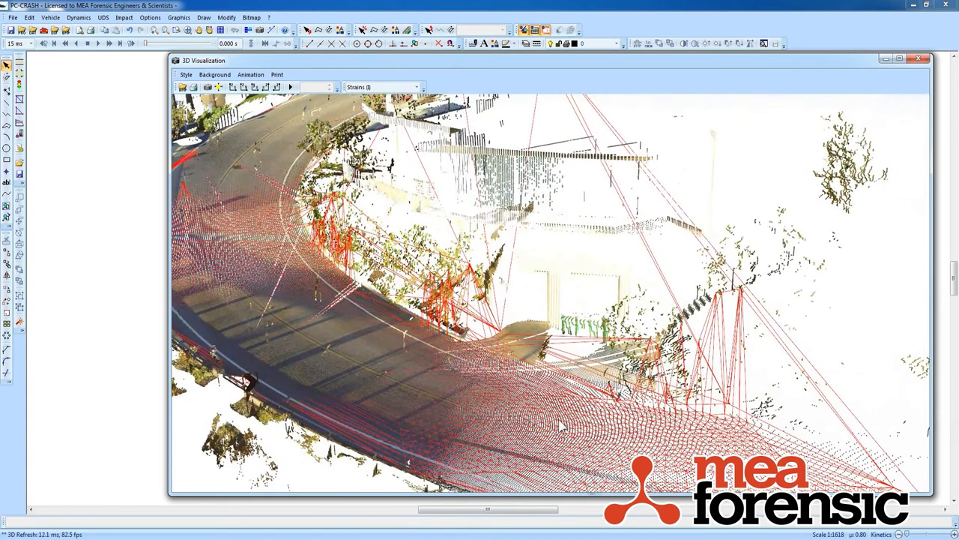
pyautogui.moveTo(379, 360)
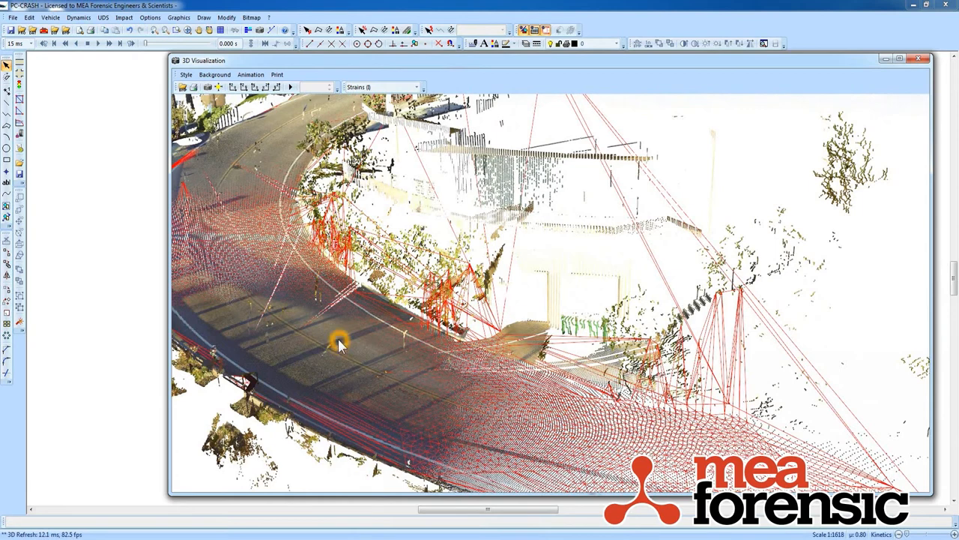
pyautogui.moveTo(812, 118)
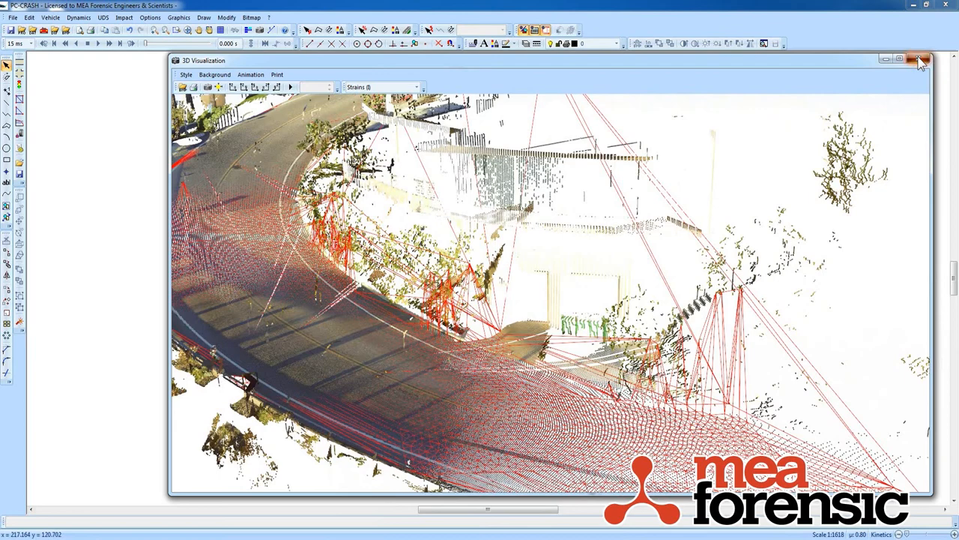
# Close the 3D view of the red road mesh to return to the top view
pyautogui.click(922, 60)
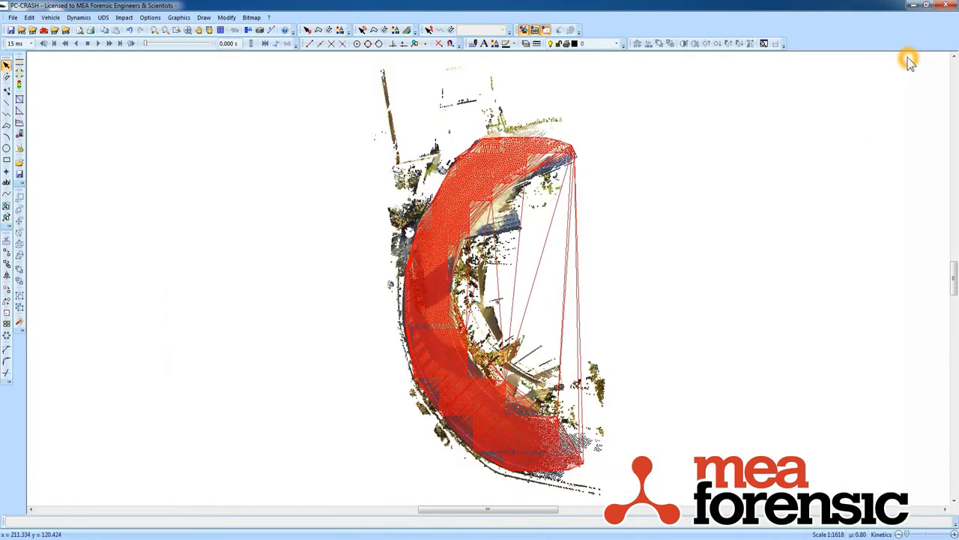